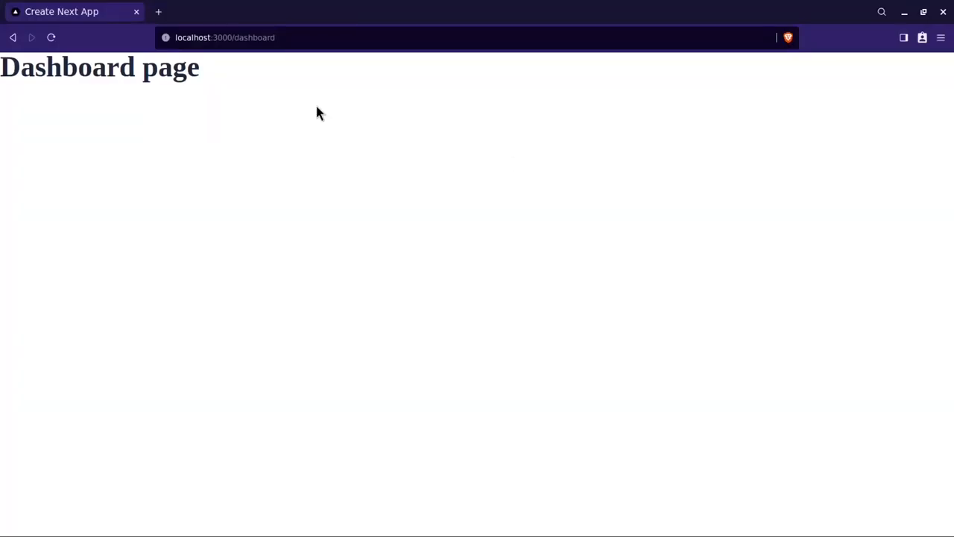
Run npx shadcn-ui@latest add button and reveal the new components/ui/button.jsx file
left_click(224, 37)
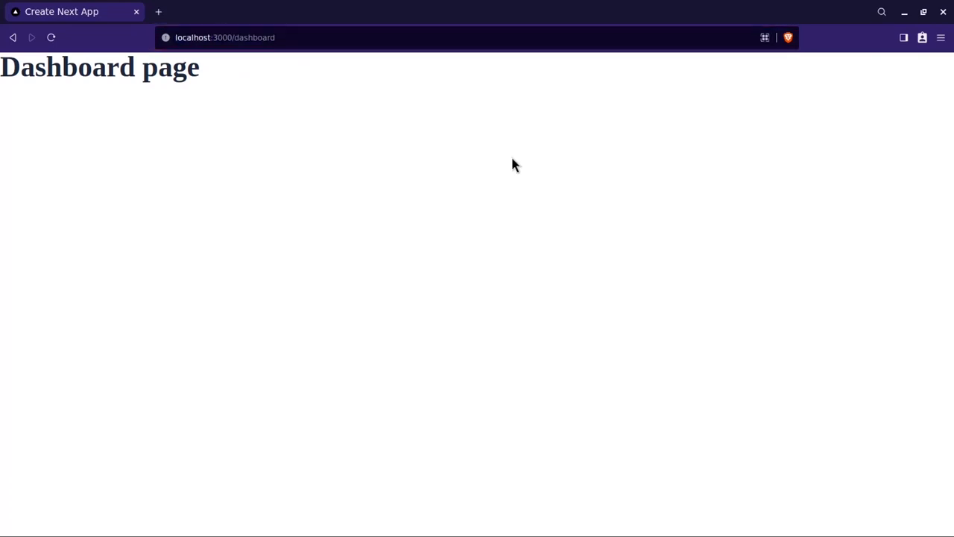
mouse_move(508, 161)
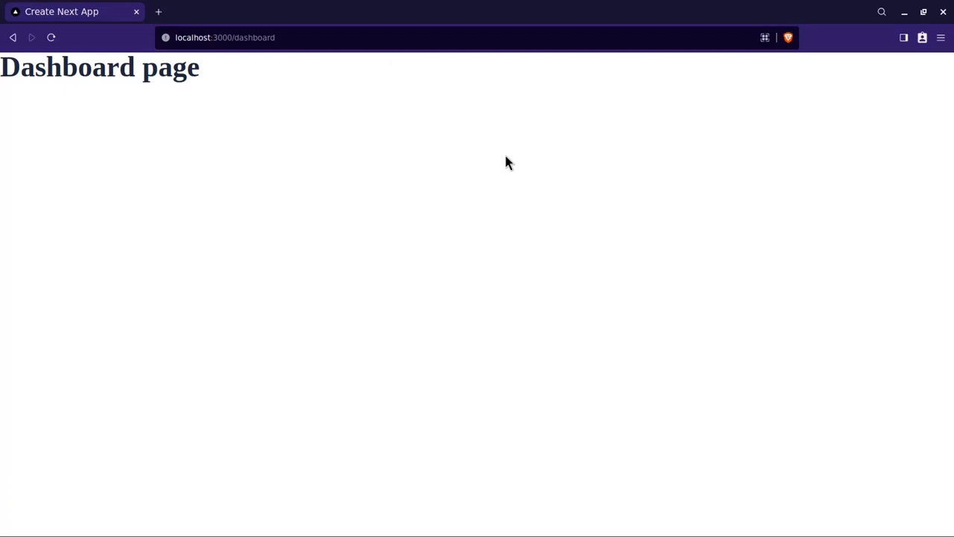
left_click(238, 38)
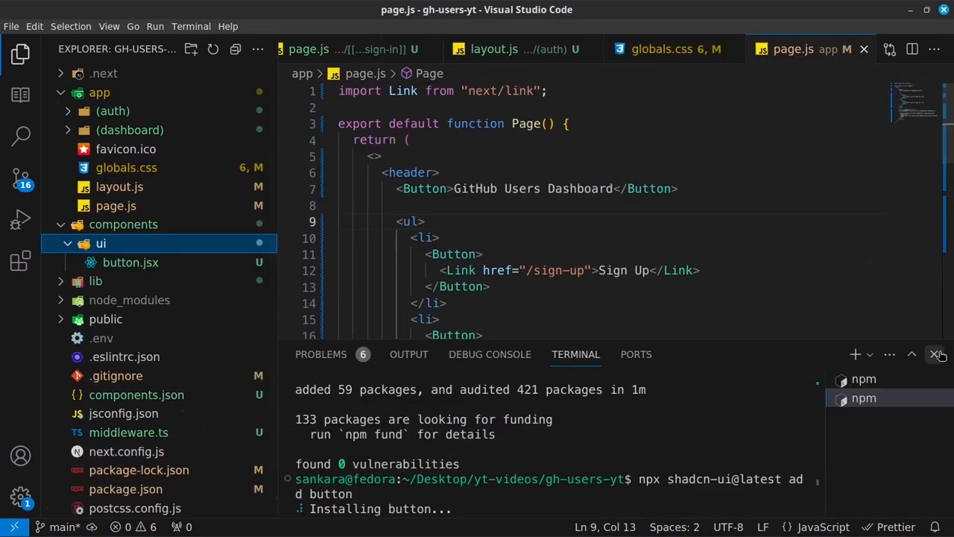
mouse_move(130, 262)
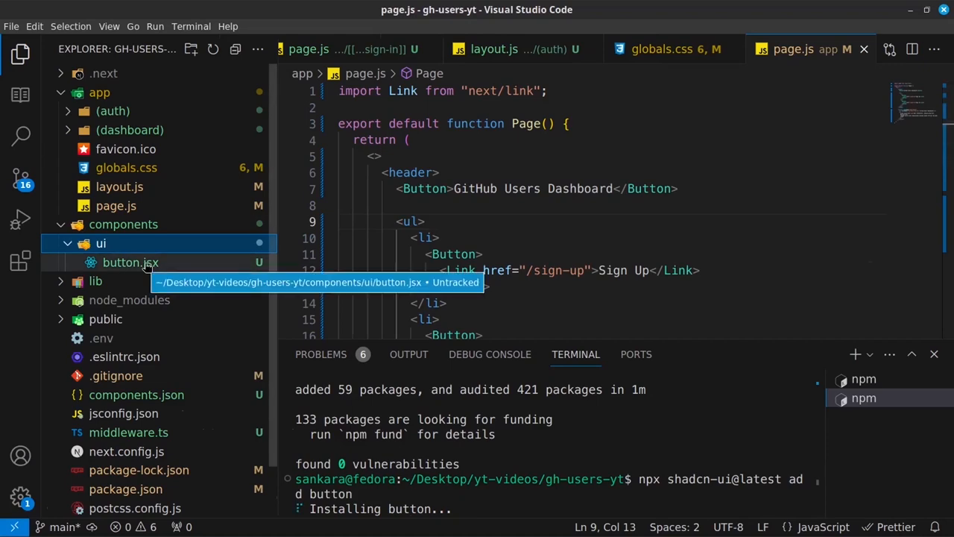
left_click(131, 262)
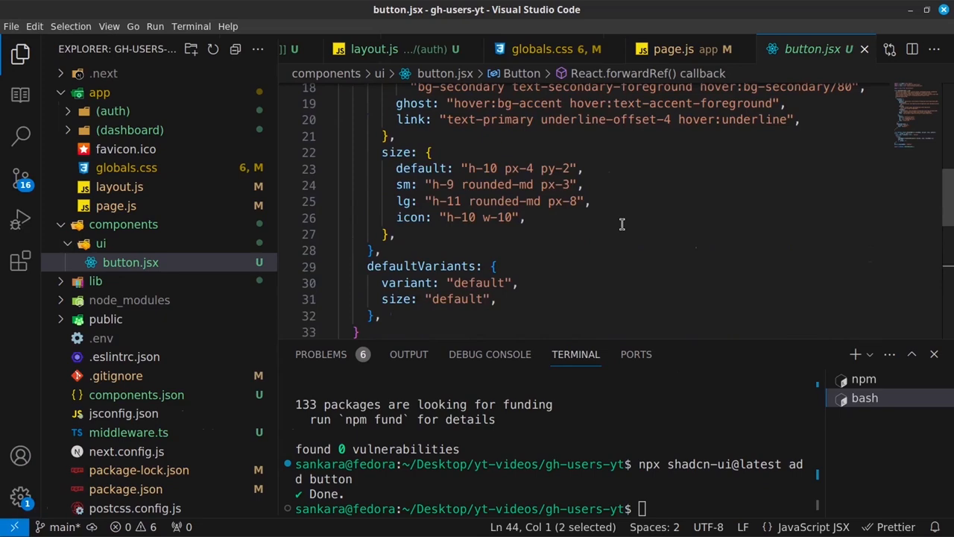
Scroll through button.jsx to review its variant and size definitions
scroll("down", 3)
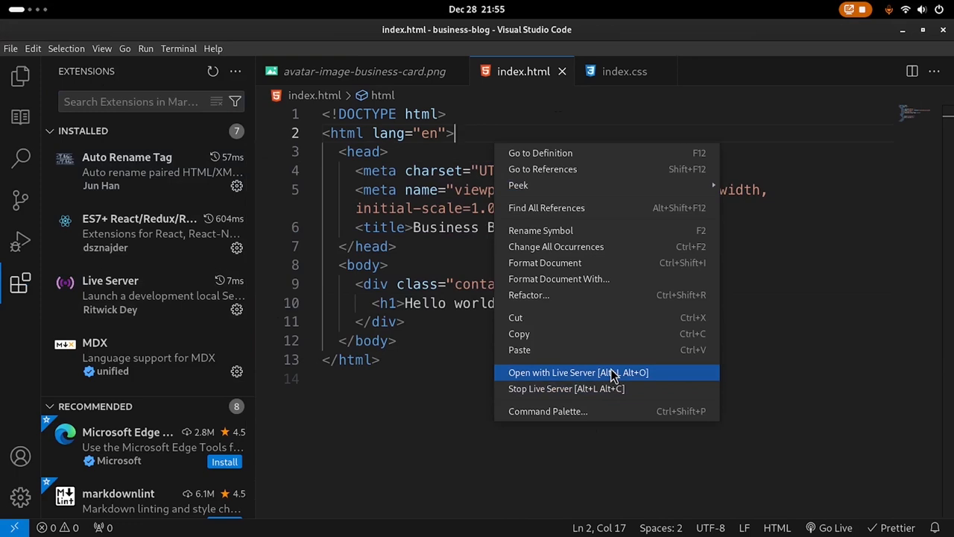
mouse_move(519, 333)
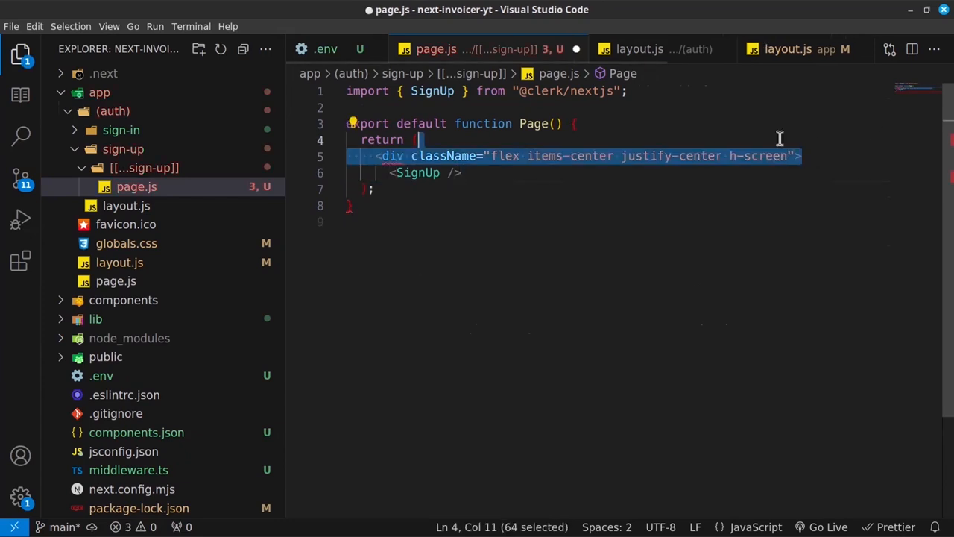
Delete the flex items-center justify-center h-screen wrapper div so page.js returns SignUp directly
key("Delete")
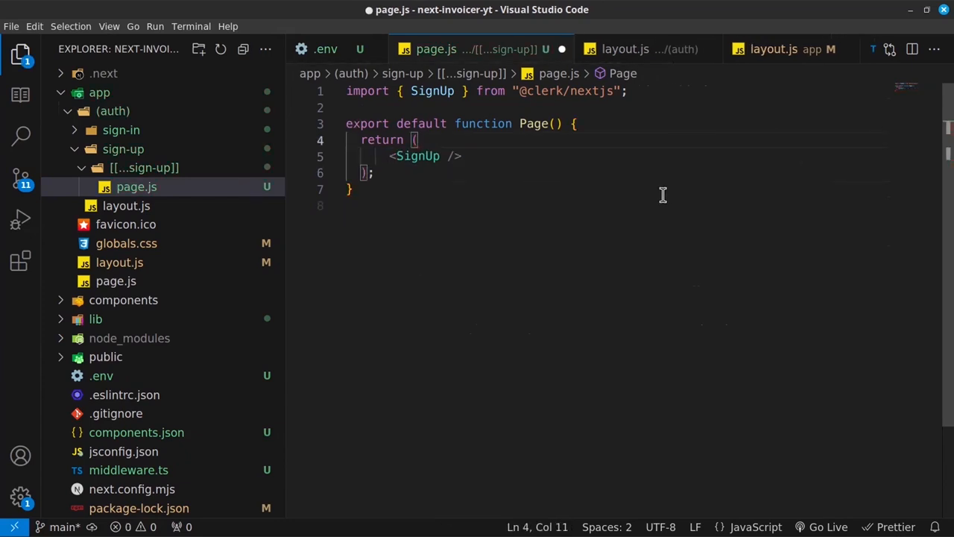